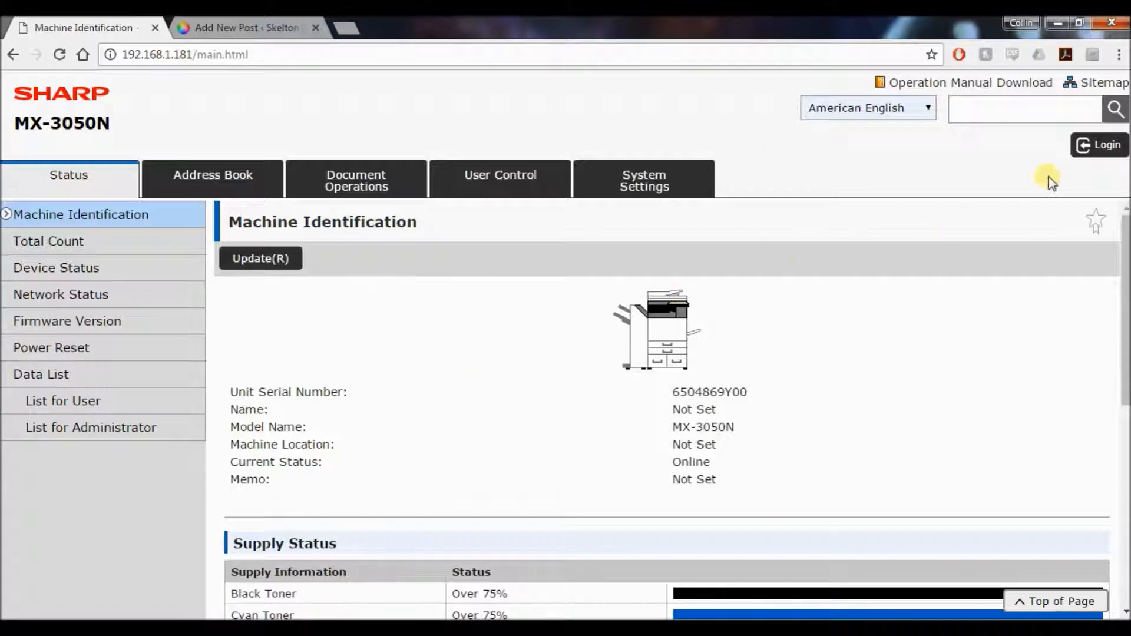
- Log in to the web page as Administrator with the admin password
left_click(1098, 144)
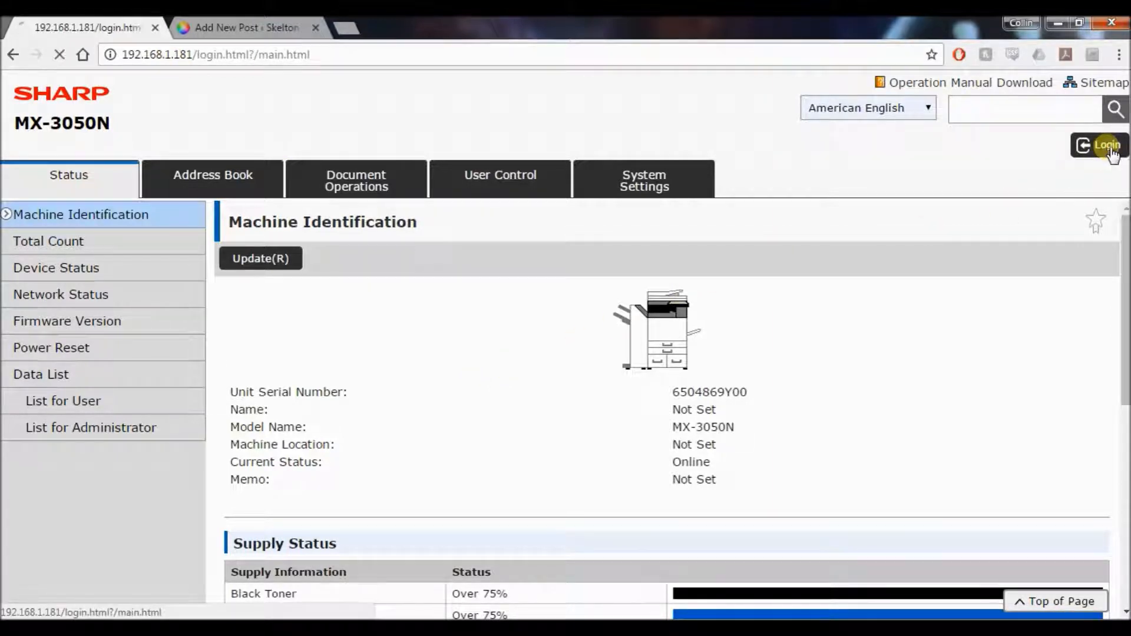
left_click(1095, 144)
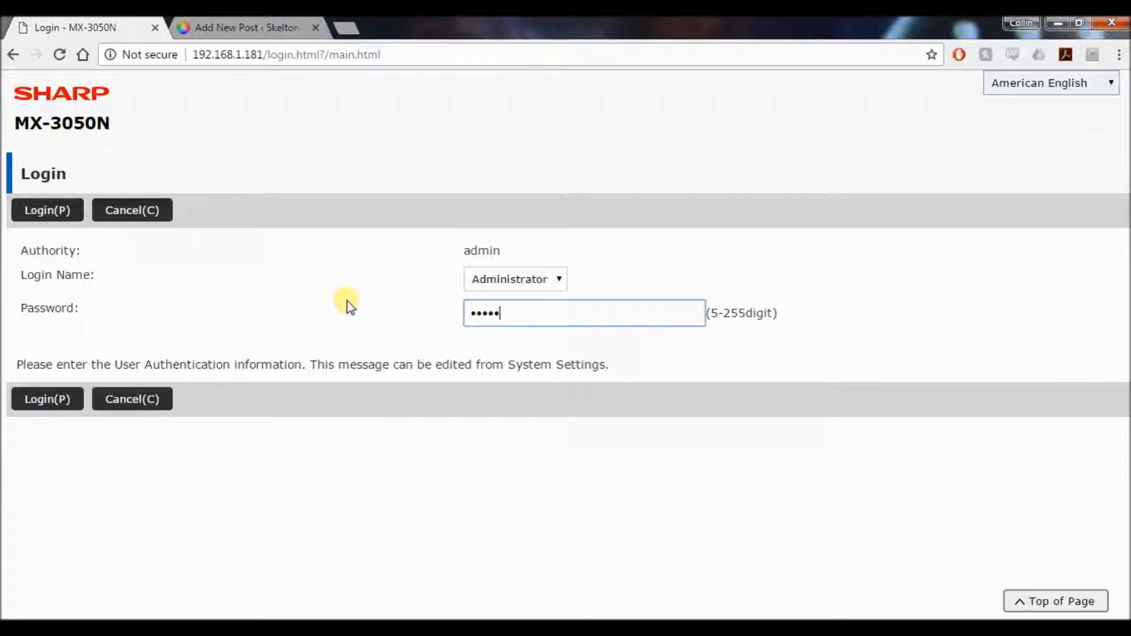
mouse_move(207, 299)
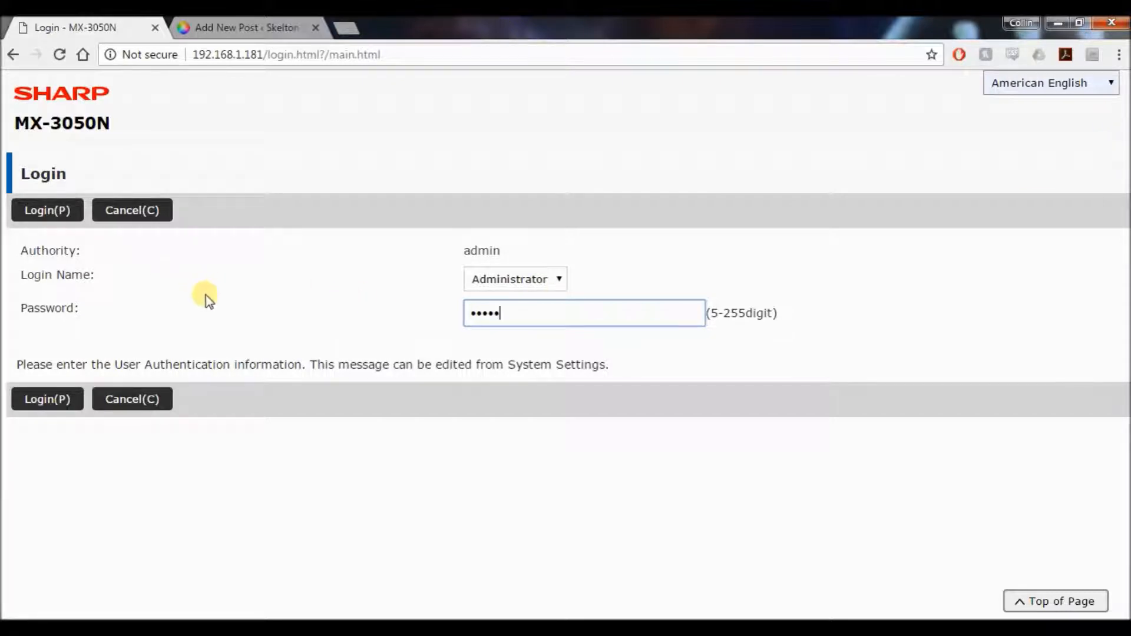
left_click(47, 210)
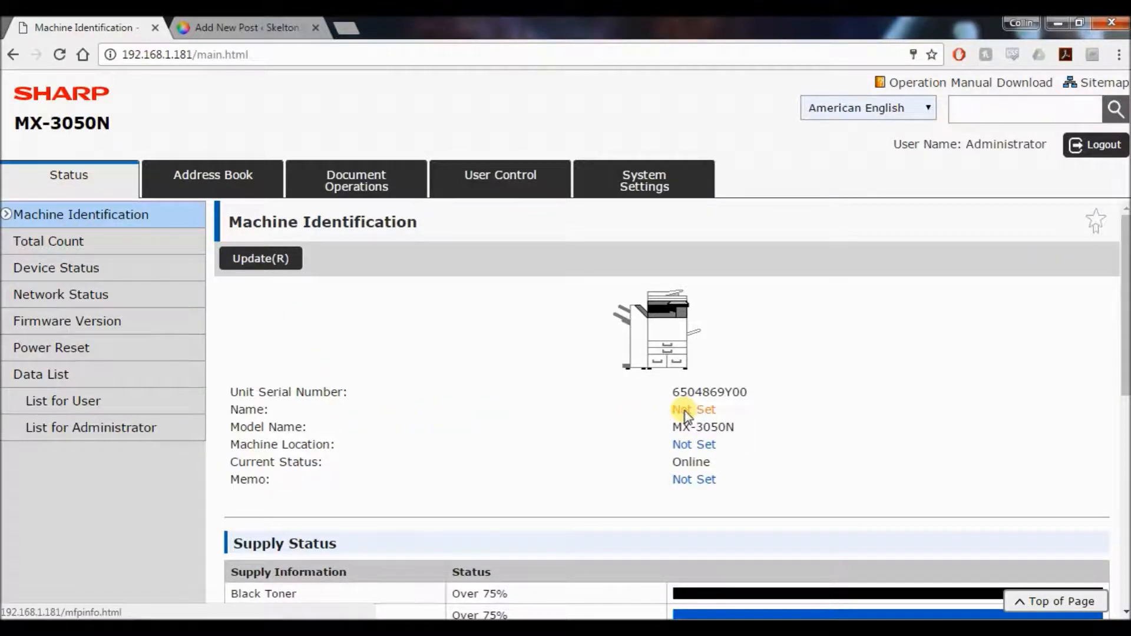
- Enter machine name 'Company Name' and machine code 12345 in Machine Identification
left_click(694, 409)
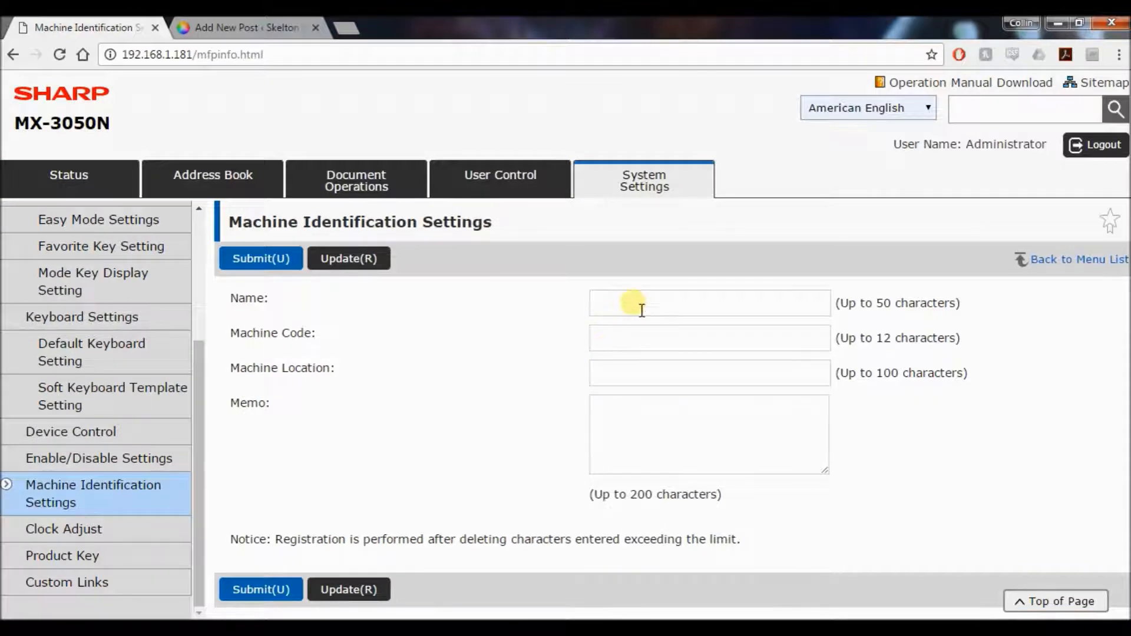
left_click(641, 303)
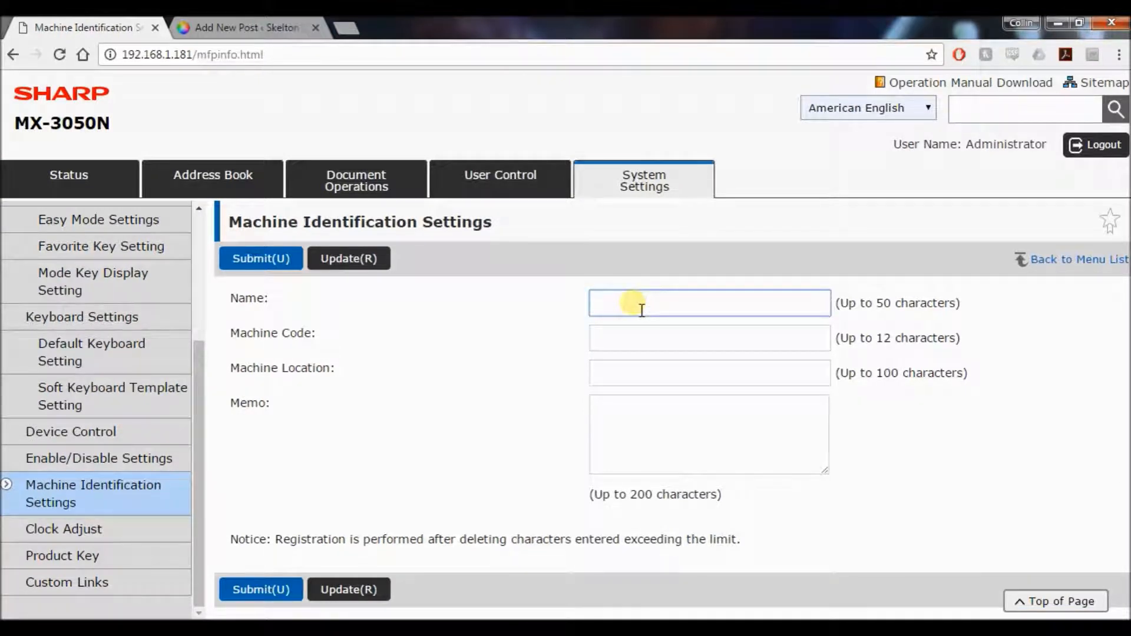
type("c")
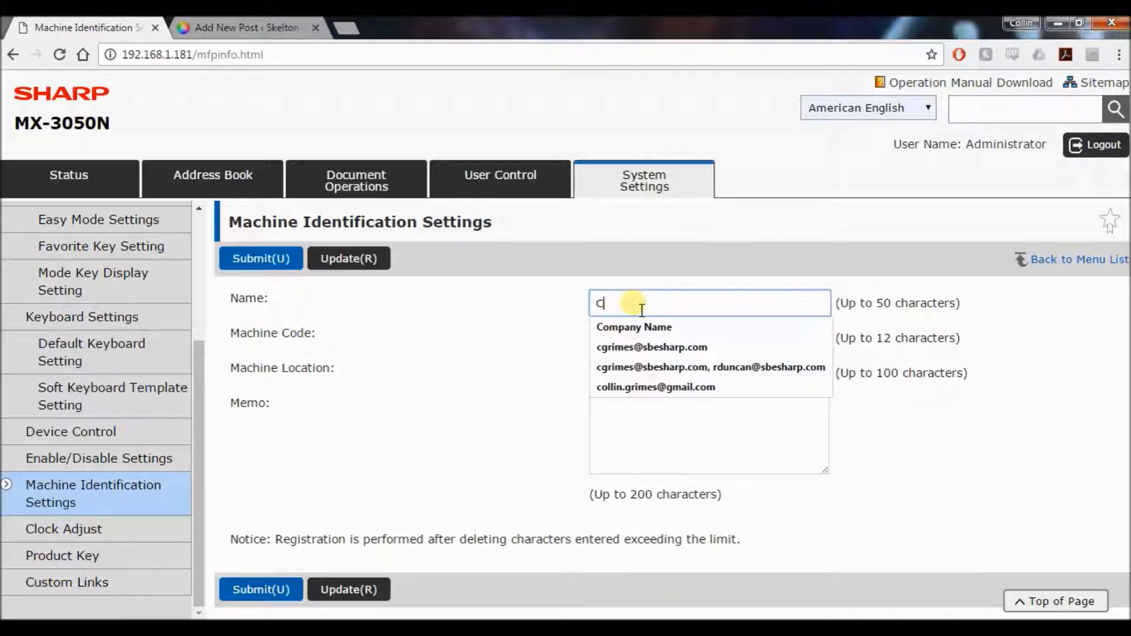
left_click(634, 327)
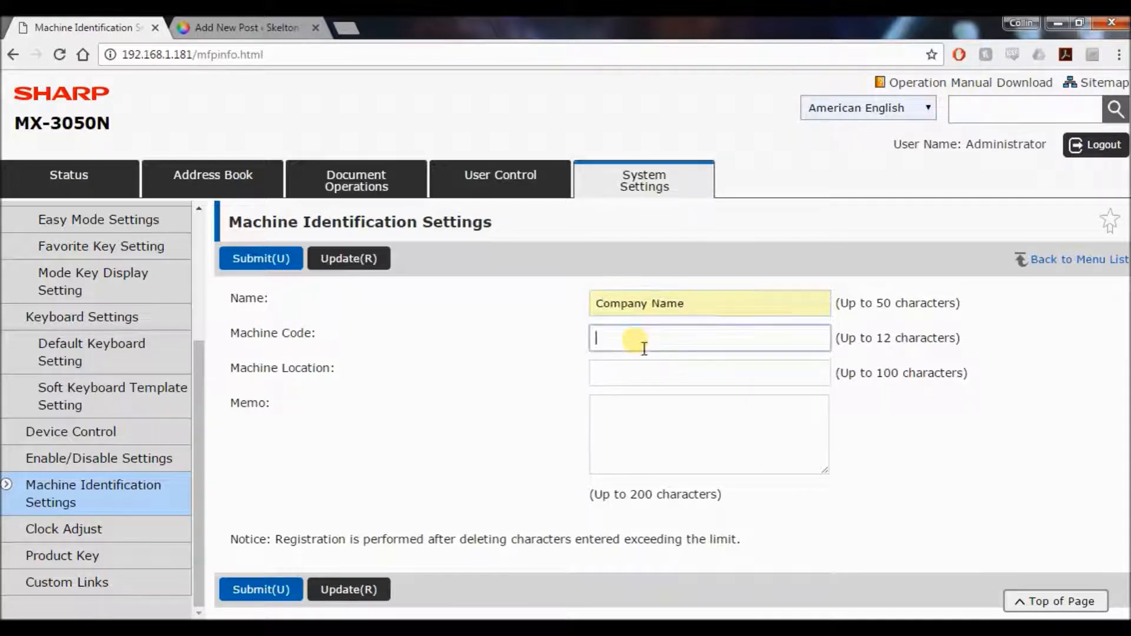
type("12345")
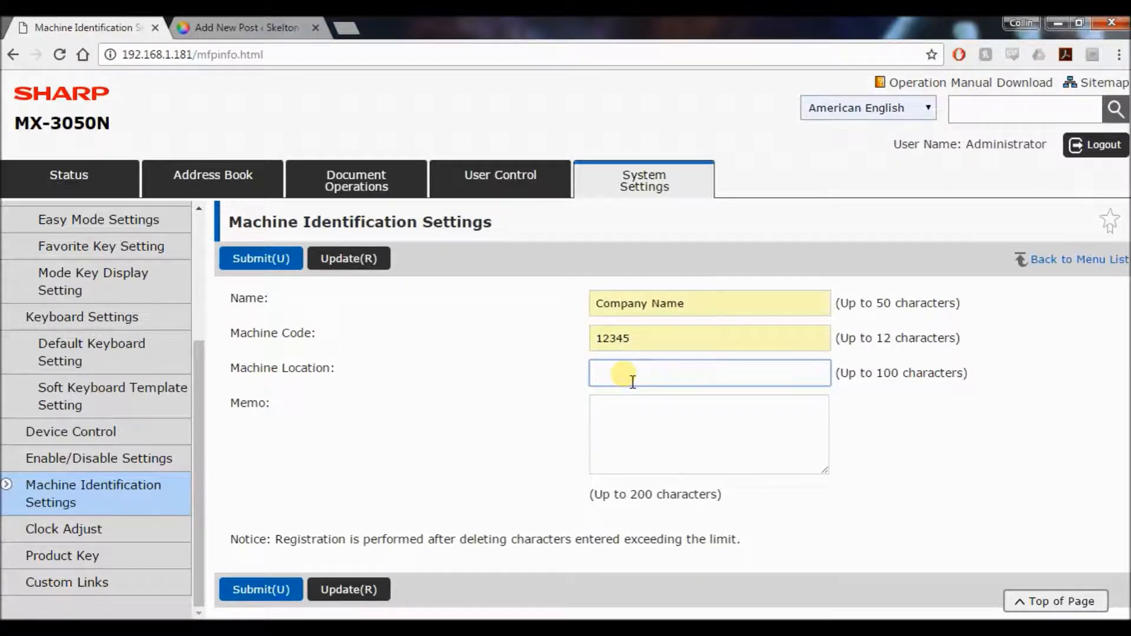
- Set location to Accounting, add the 'Do not change the information' memo, and submit
type("Accounting")
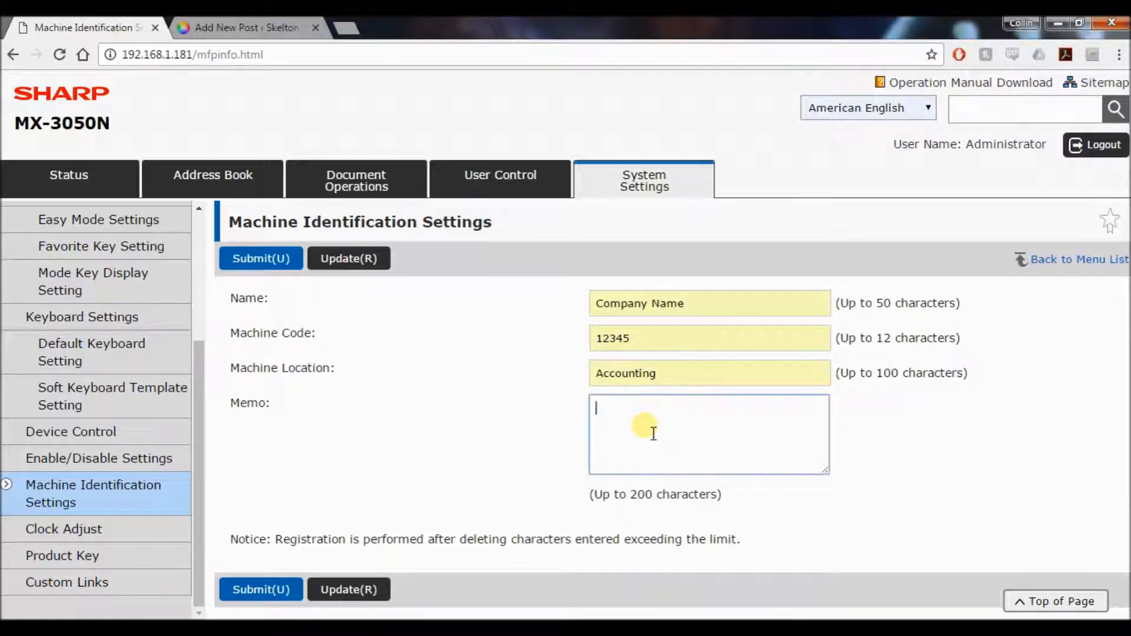
type("D")
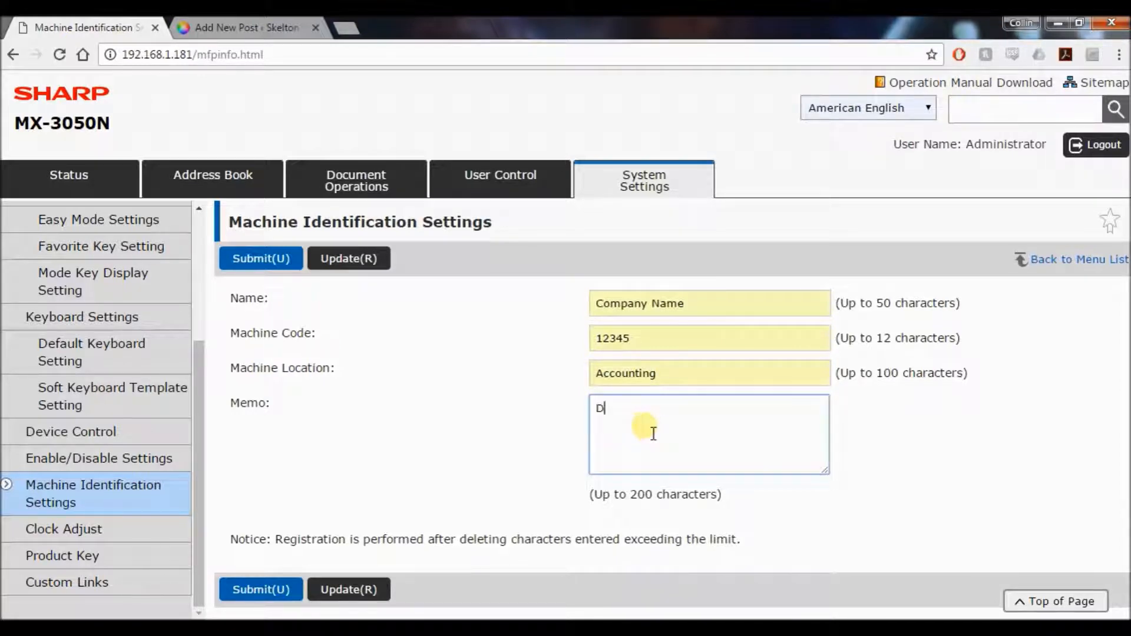
type("o not")
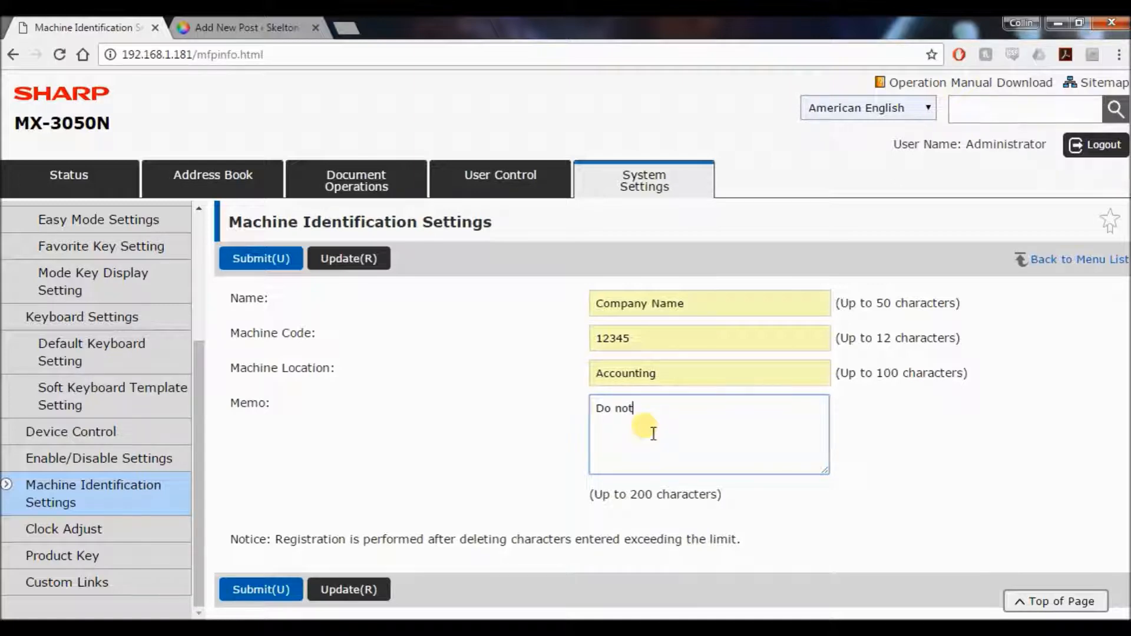
type("change the")
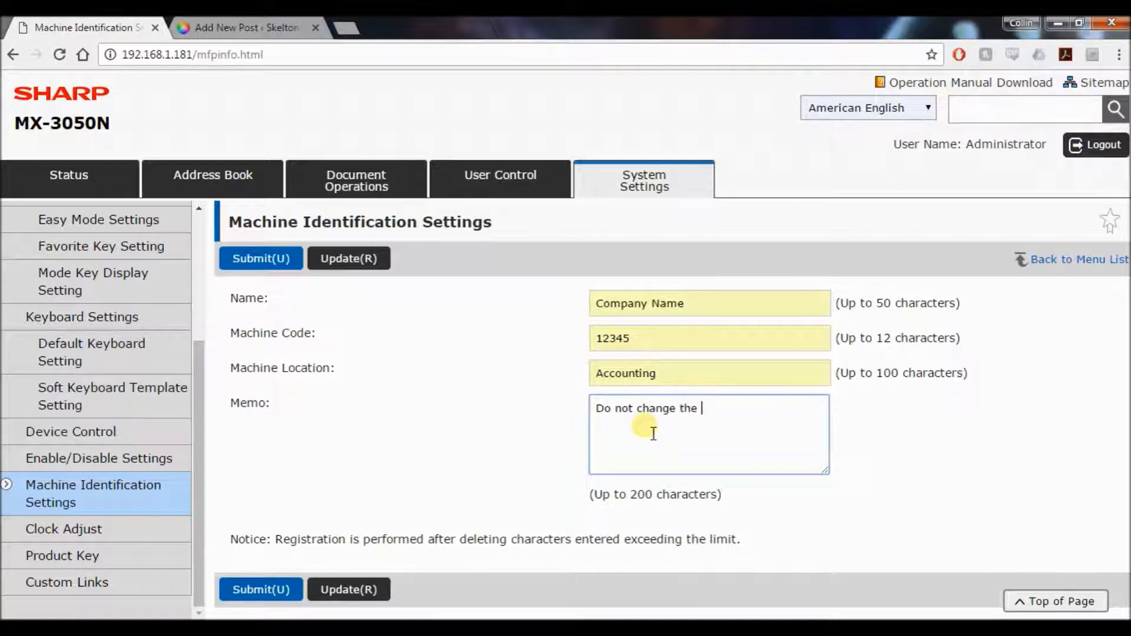
type("information above.")
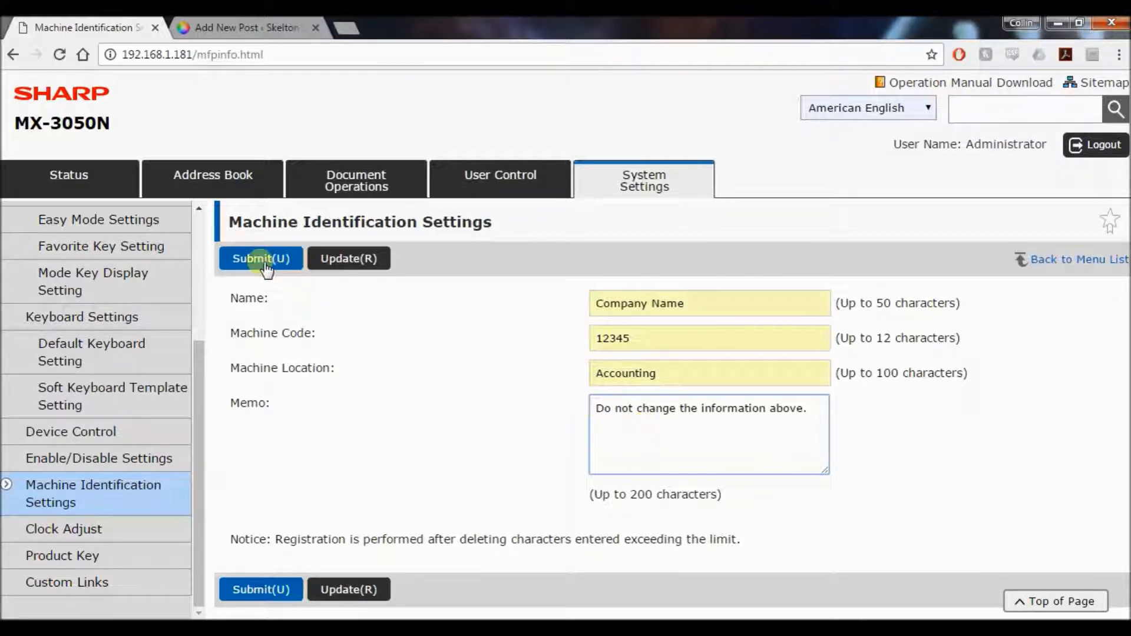
left_click(261, 259)
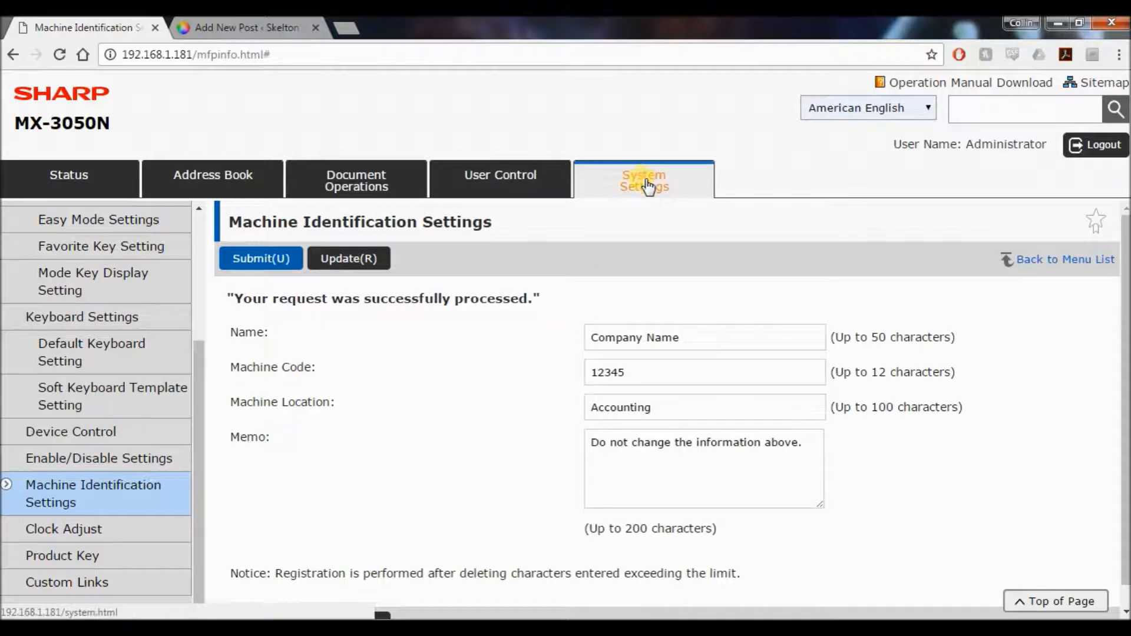
- Navigate via System Settings to the E-mail Status Message page and select List 1's address field
left_click(643, 181)
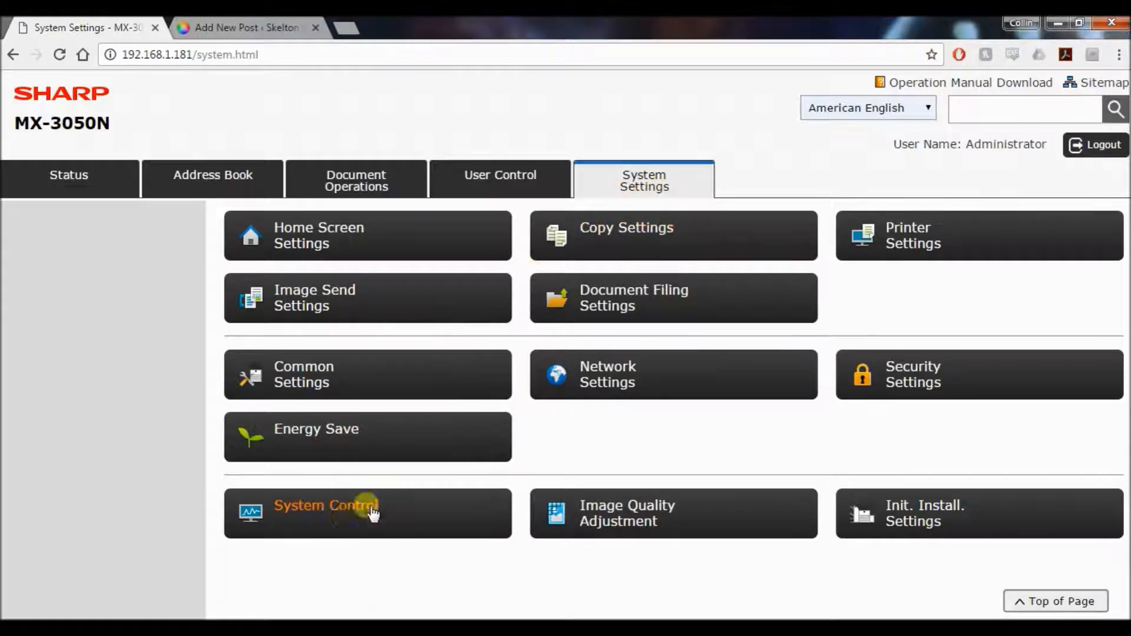
left_click(325, 507)
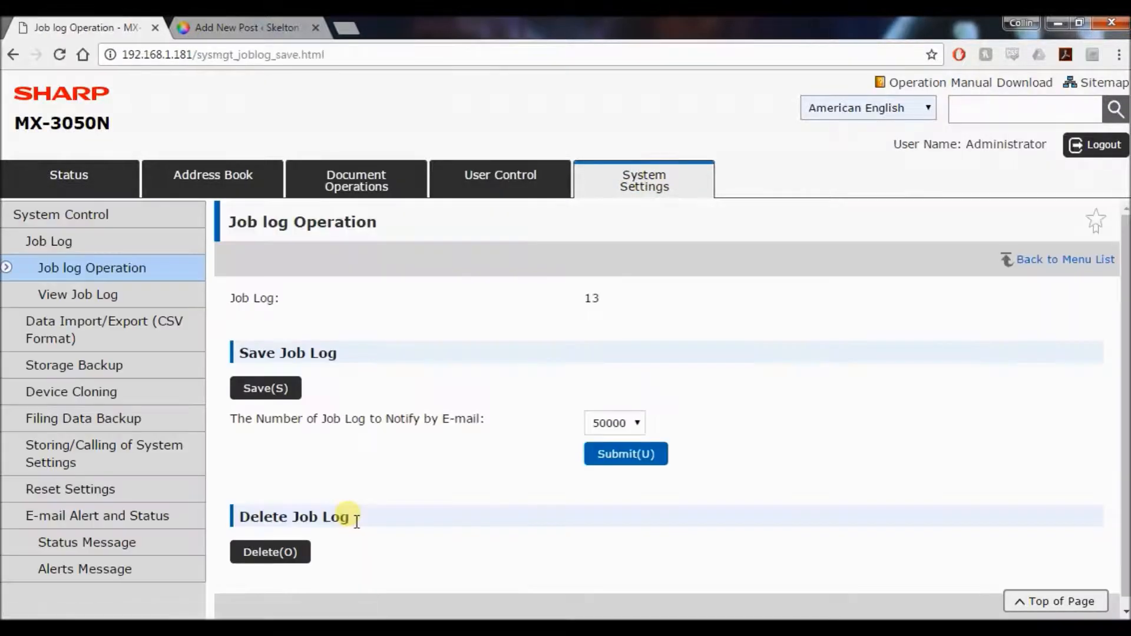
mouse_move(89, 521)
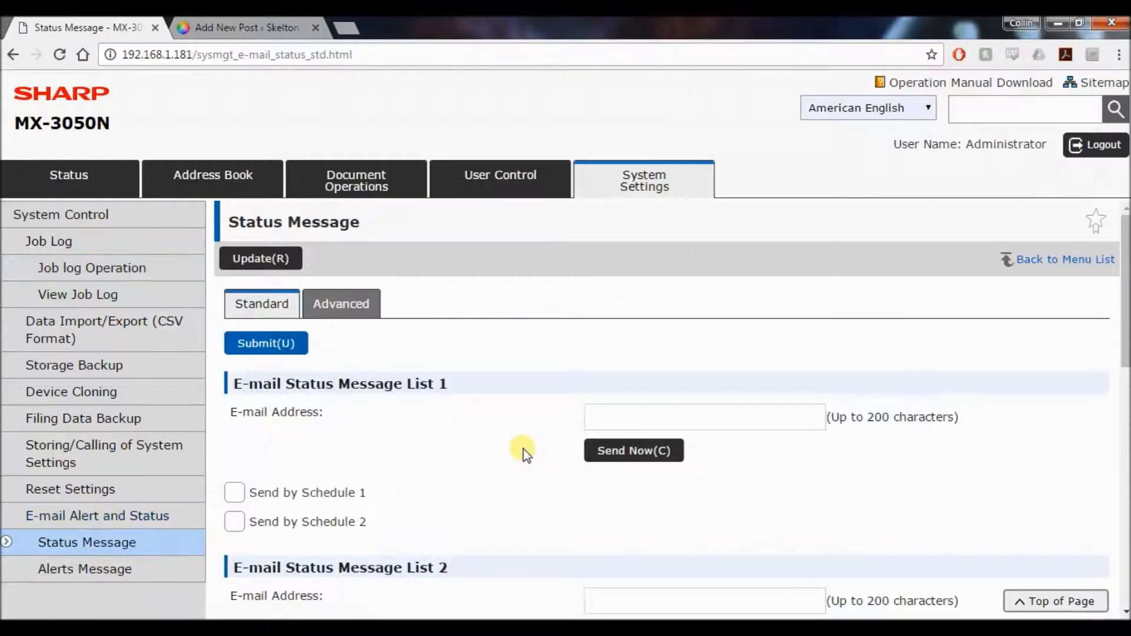
scroll("down", 3)
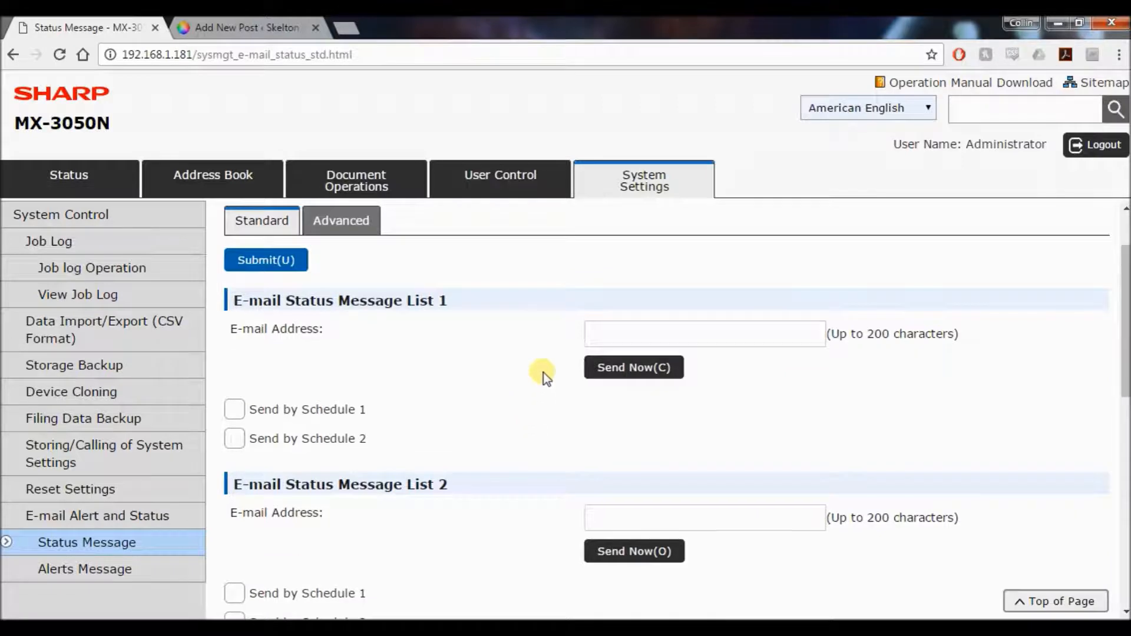
left_click(671, 333)
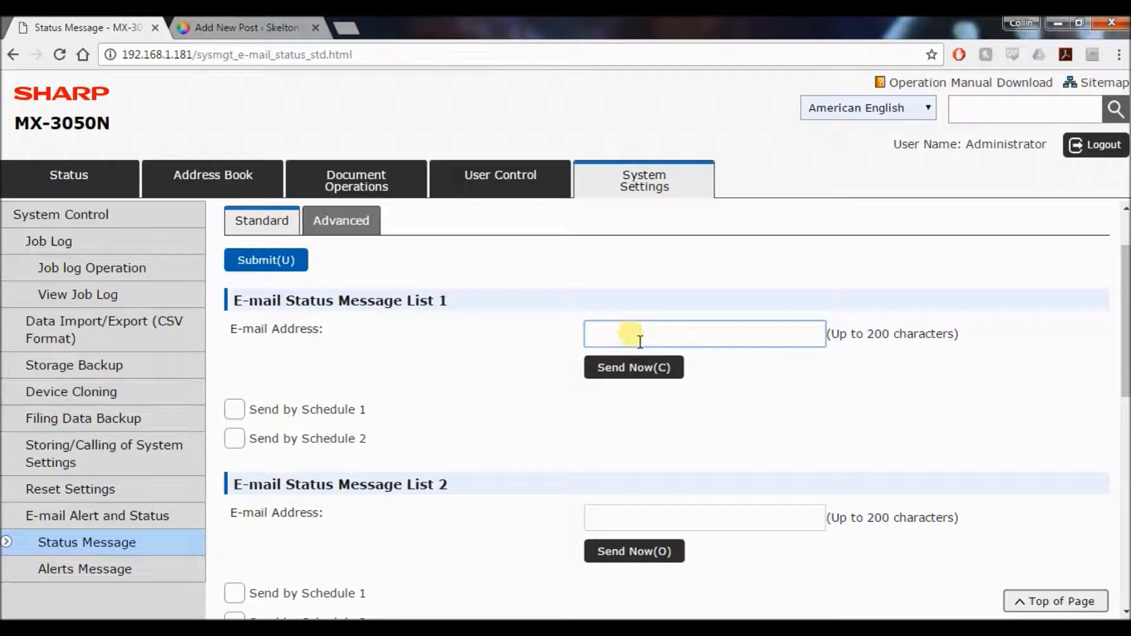
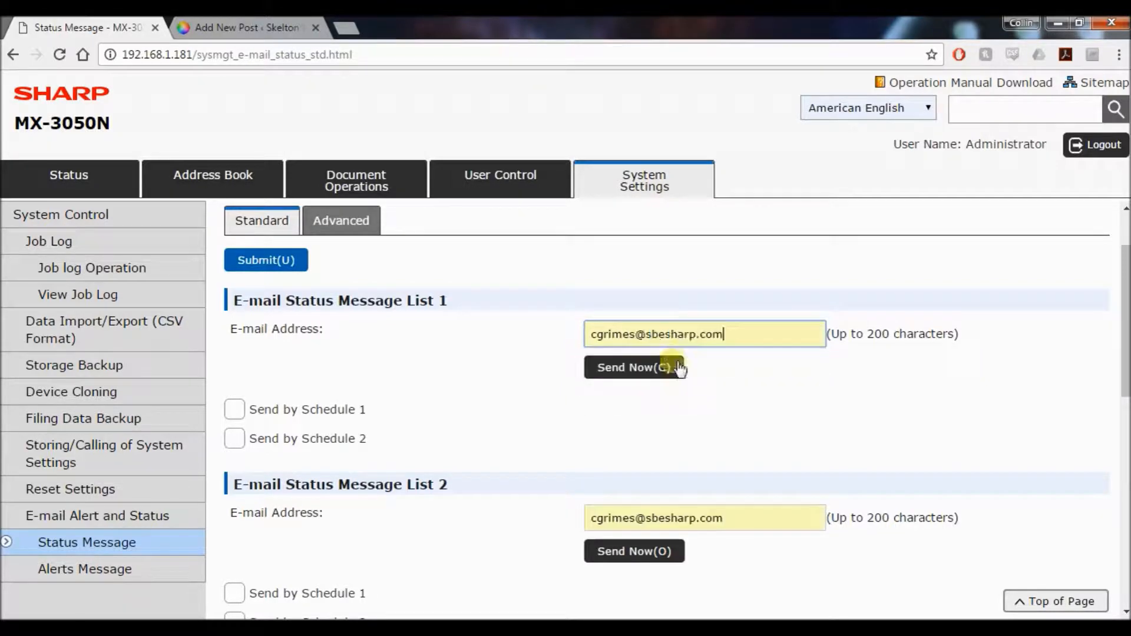
left_click(234, 409)
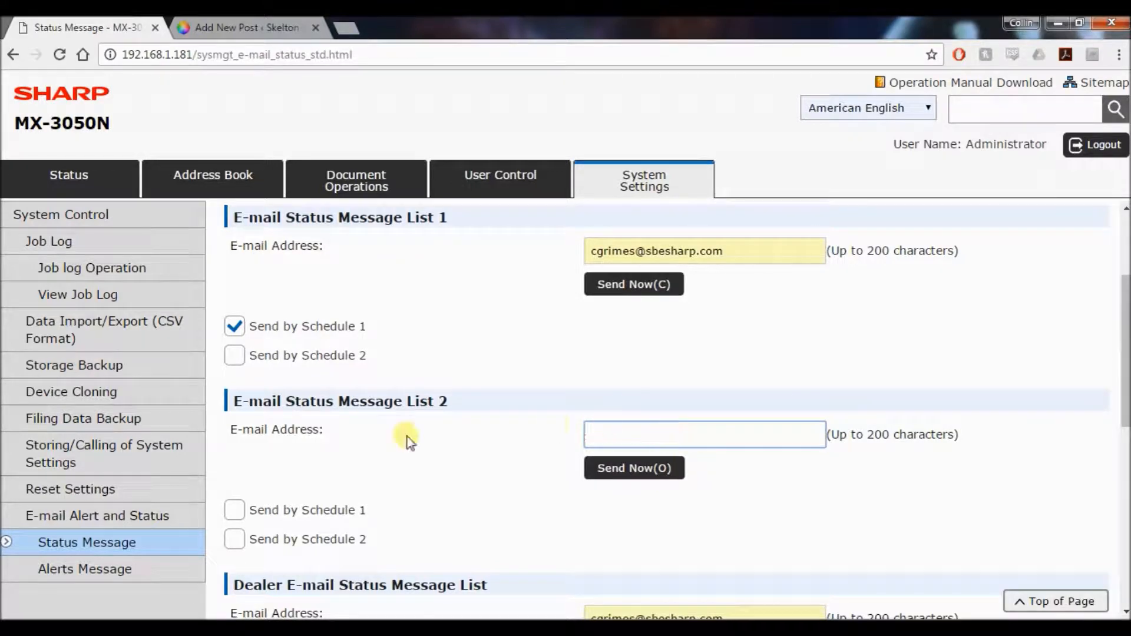
left_click(234, 510)
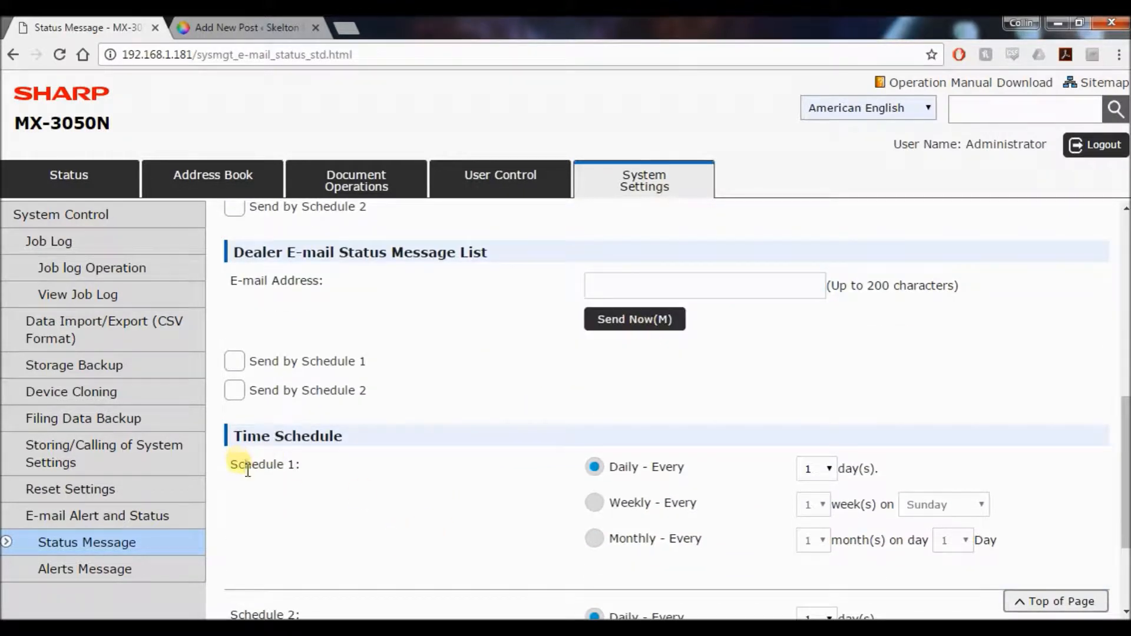
- Set Schedule 1 to Monthly, every month on day 25
left_click(594, 538)
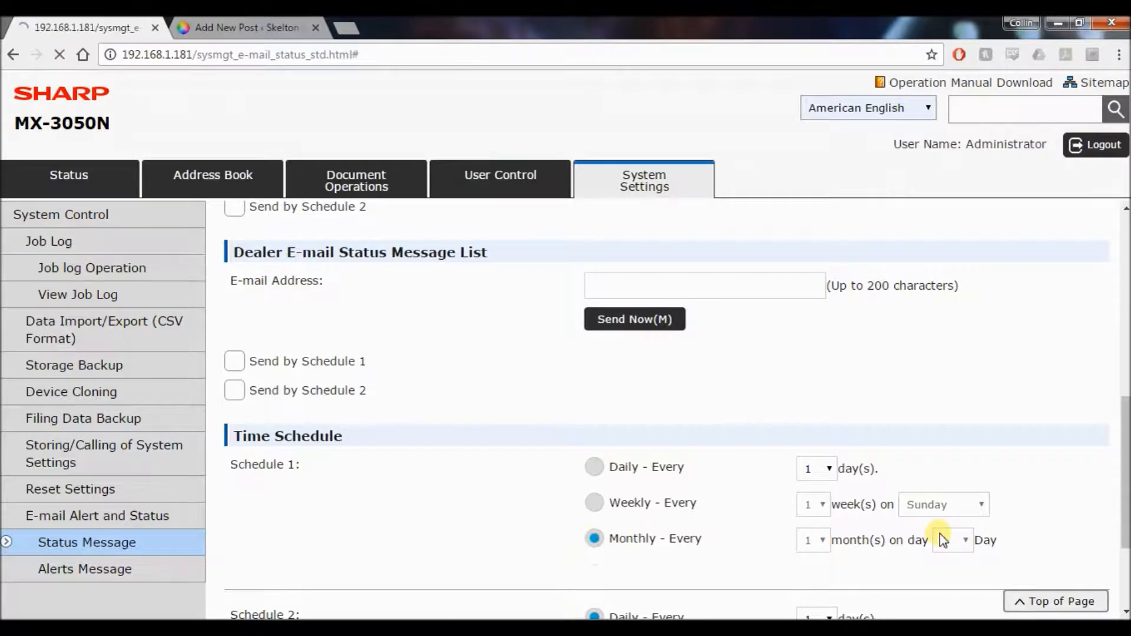
left_click(954, 540)
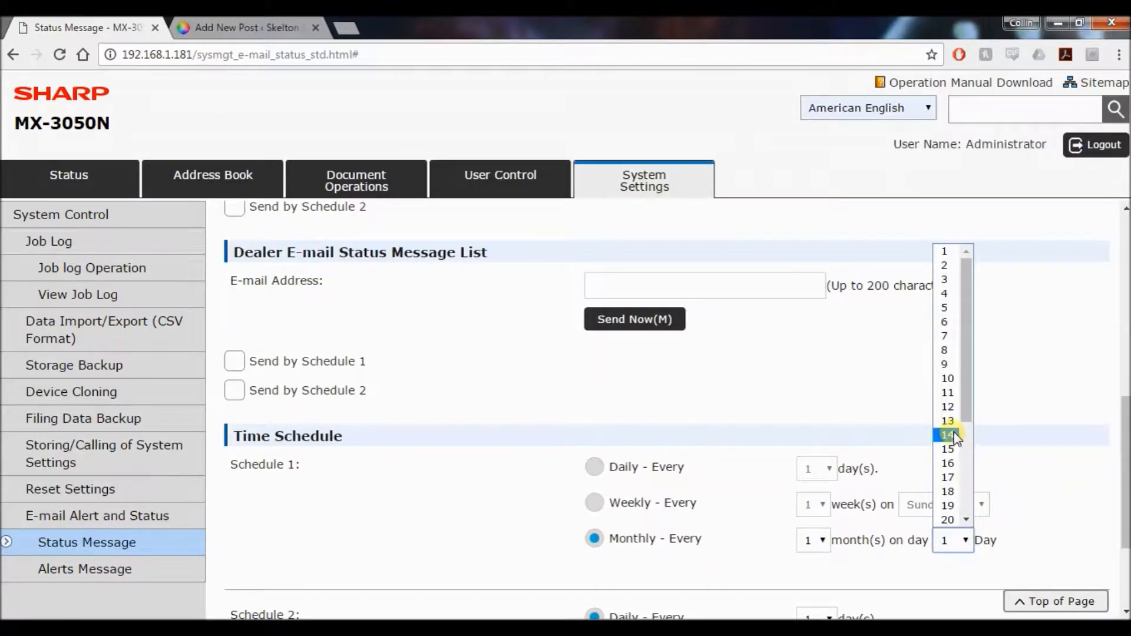
scroll("down", 3)
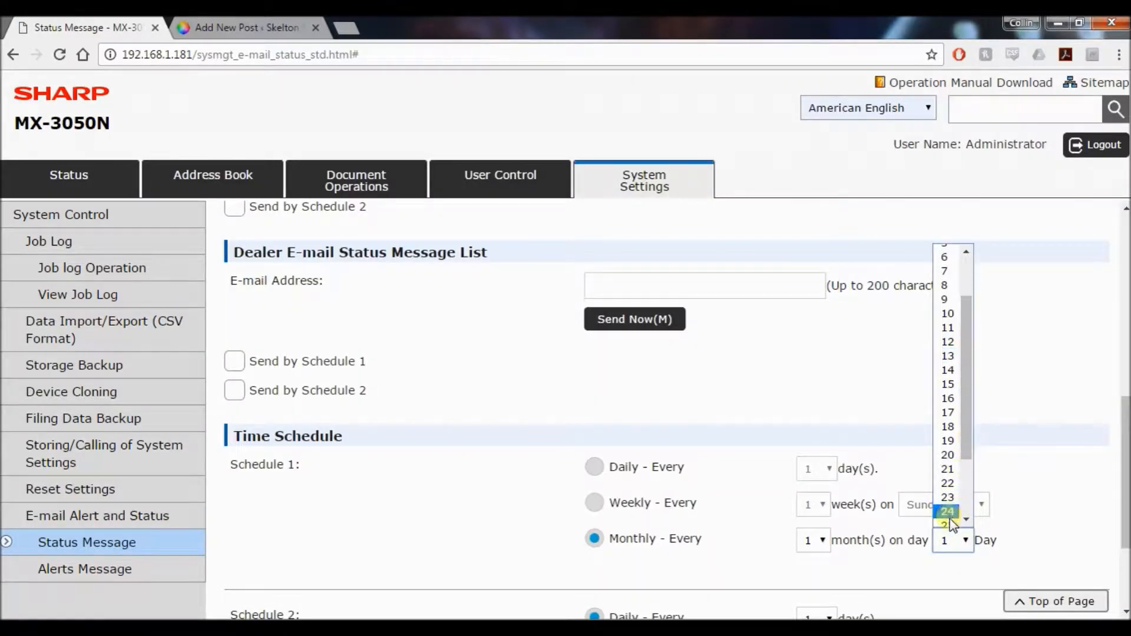
left_click(947, 522)
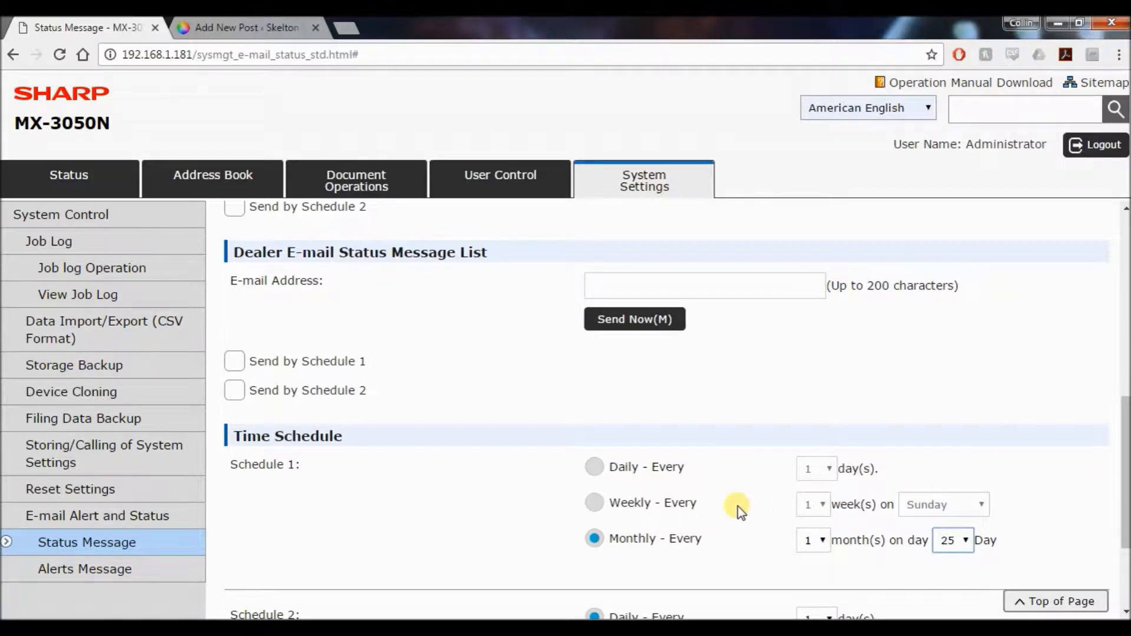
mouse_move(689, 531)
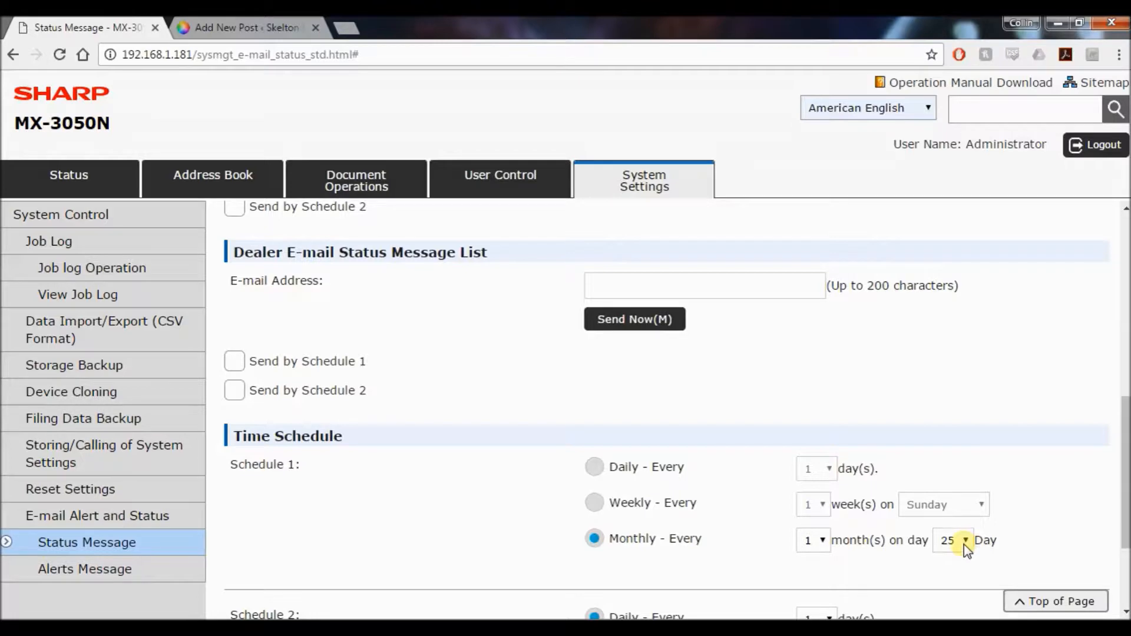
scroll("down", 3)
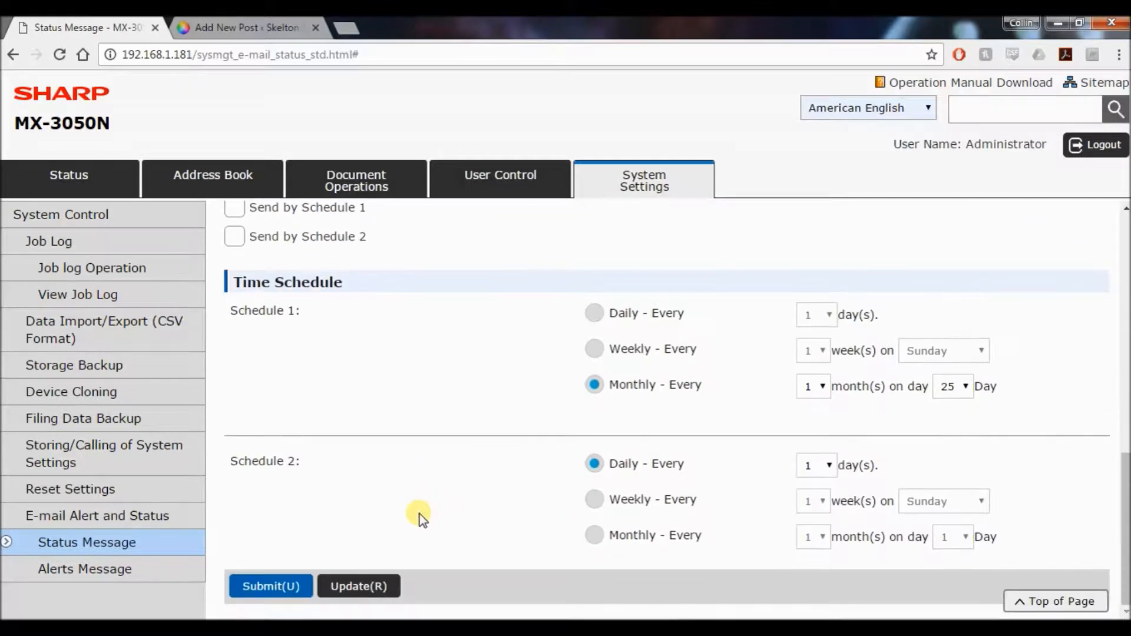
- Submit the status message settings past the List 2 warning, then reopen Machine Identification
left_click(271, 586)
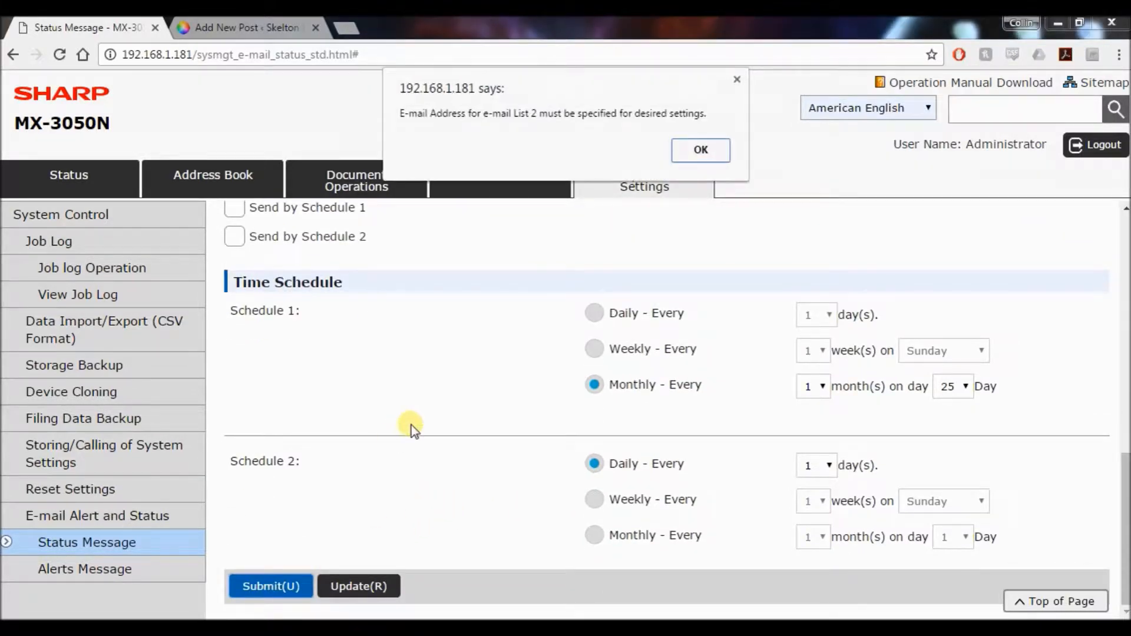
left_click(700, 150)
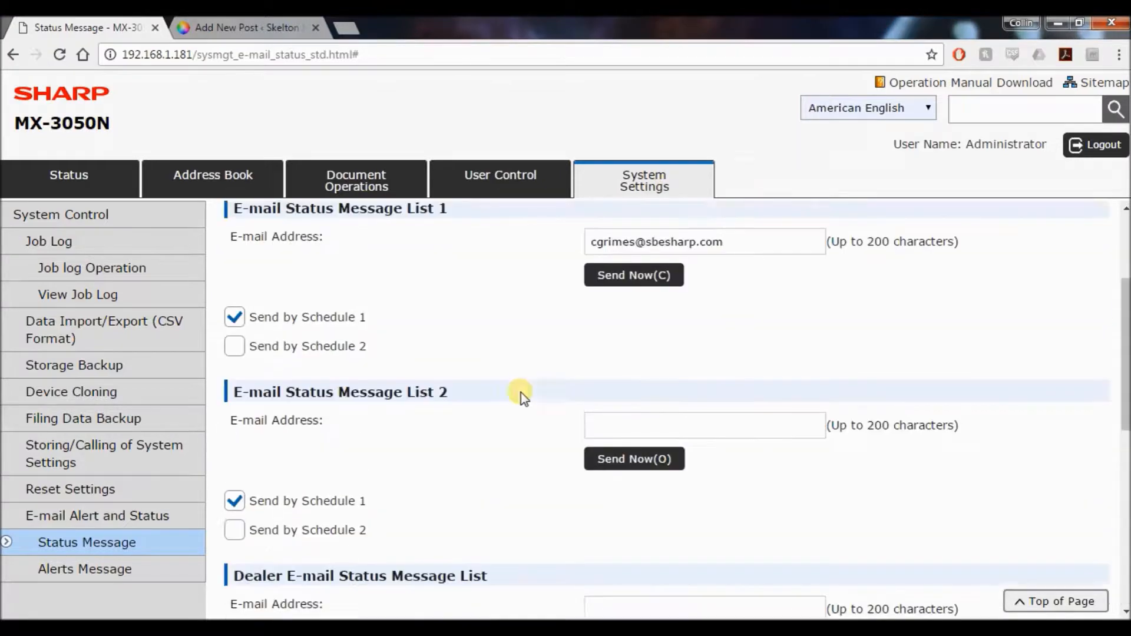
scroll("down", 3)
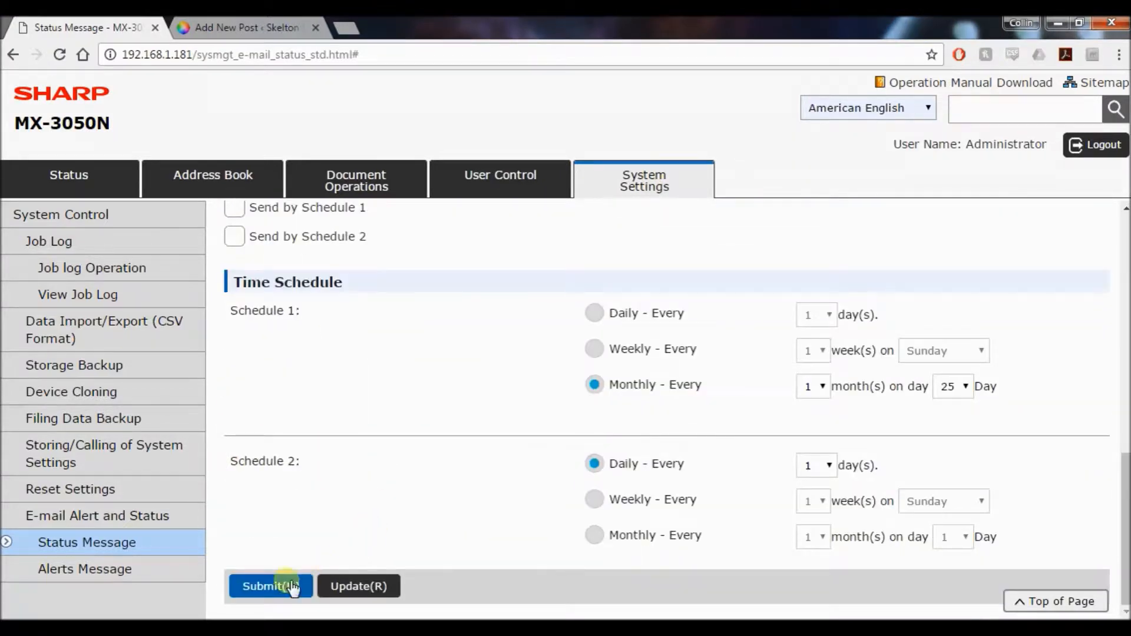
left_click(270, 586)
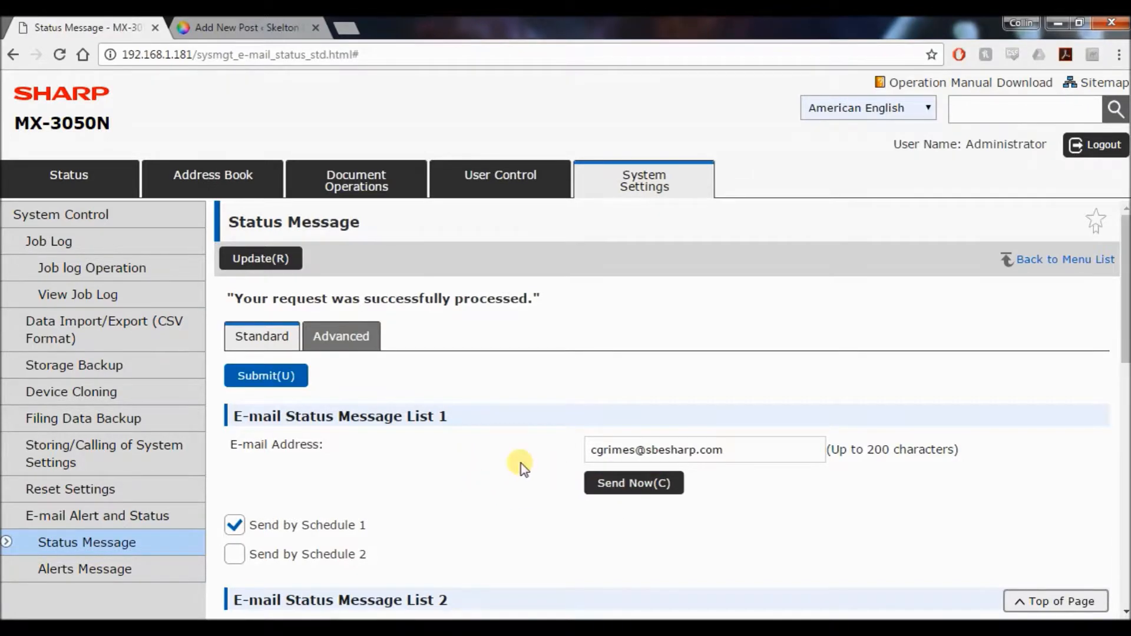
mouse_move(57, 174)
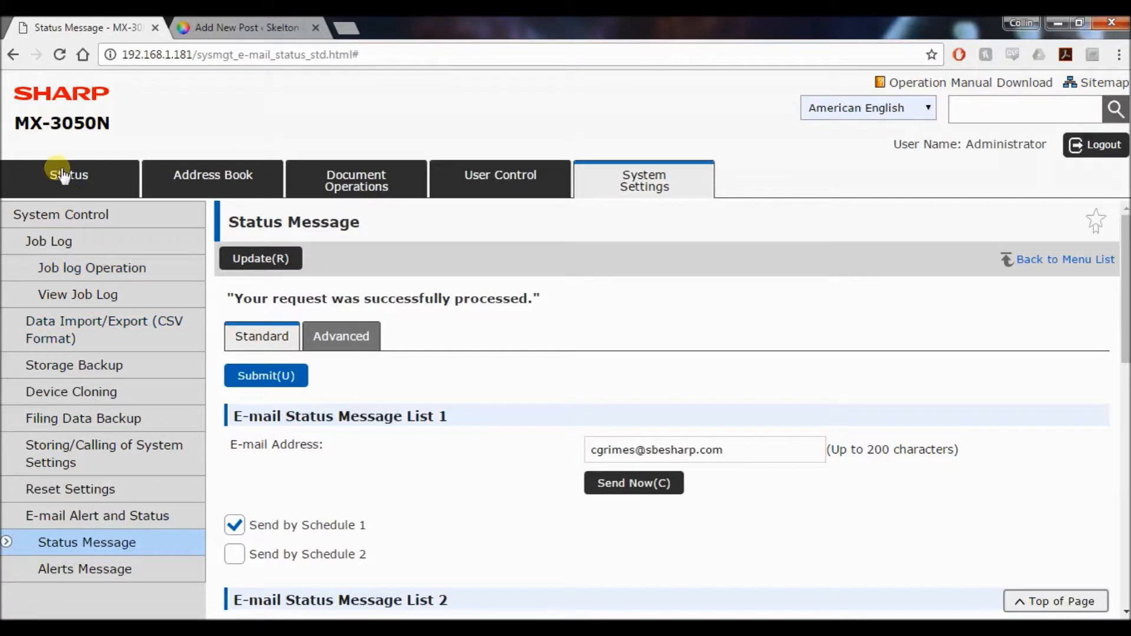
left_click(68, 175)
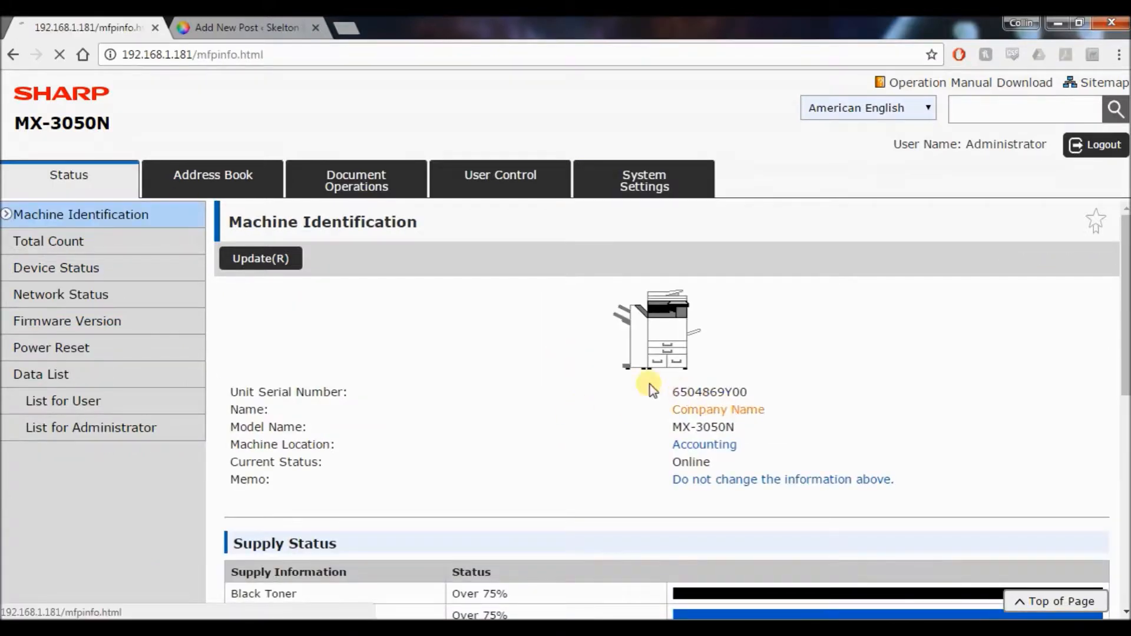
left_click(644, 180)
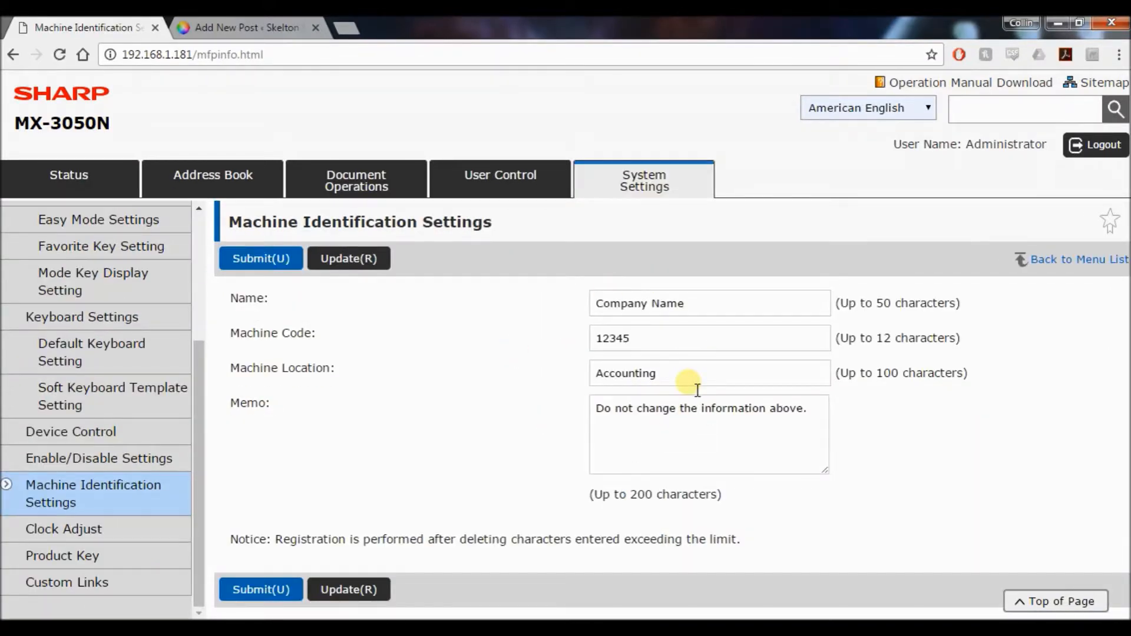